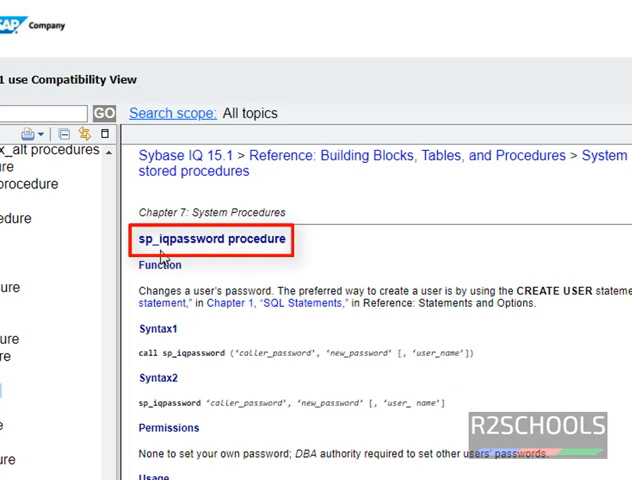
{"action": "mouse_move", "coordinate": [268, 272]}
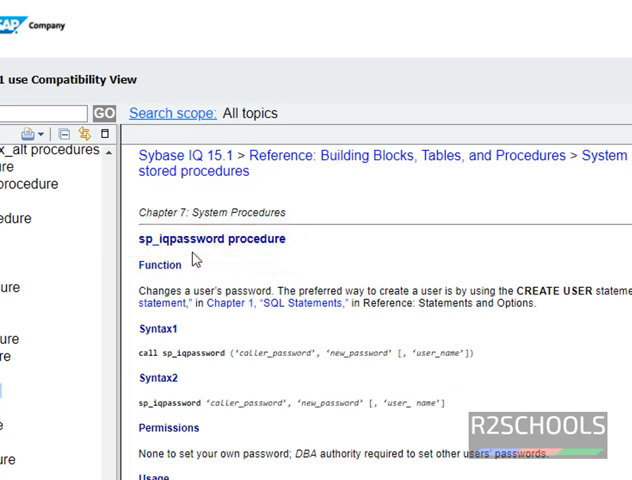
{"action": "mouse_move", "coordinate": [220, 448]}
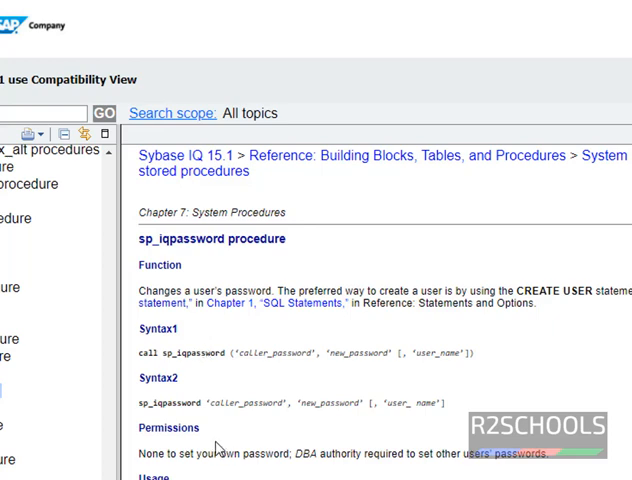
{"action": "mouse_move", "coordinate": [168, 368]}
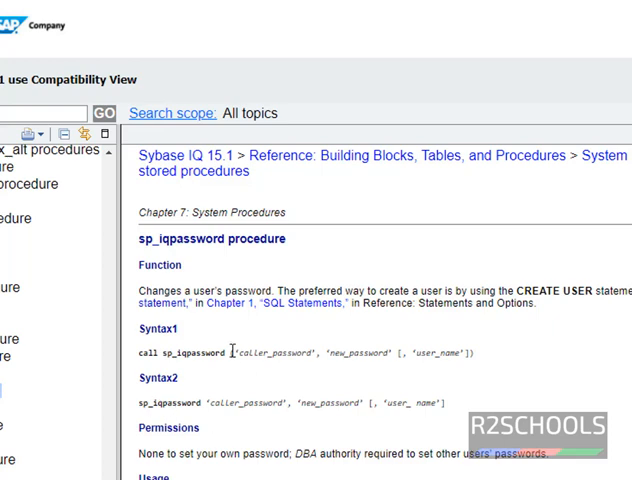
Review the sp_iqpassword syntax in the docs, highlighting the new_password and user_name arguments.
{"action": "double_click", "coordinate": [270, 352]}
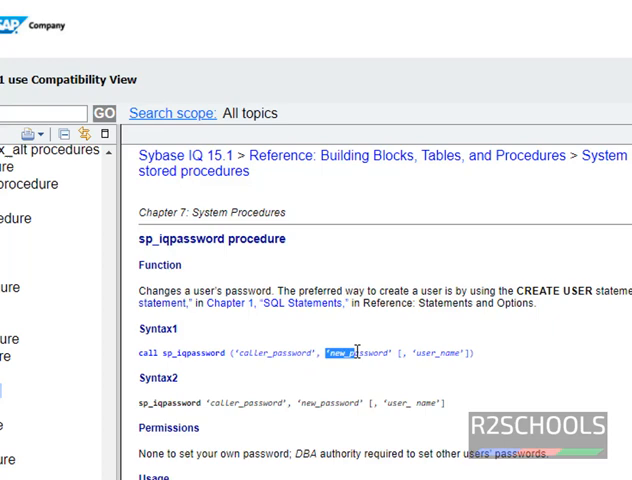
{"action": "double_click", "coordinate": [366, 352]}
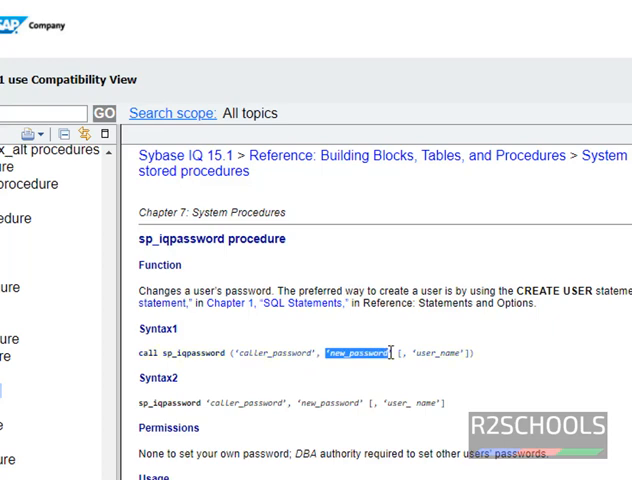
{"action": "scroll", "scroll_direction": "down", "scroll_amount": 3}
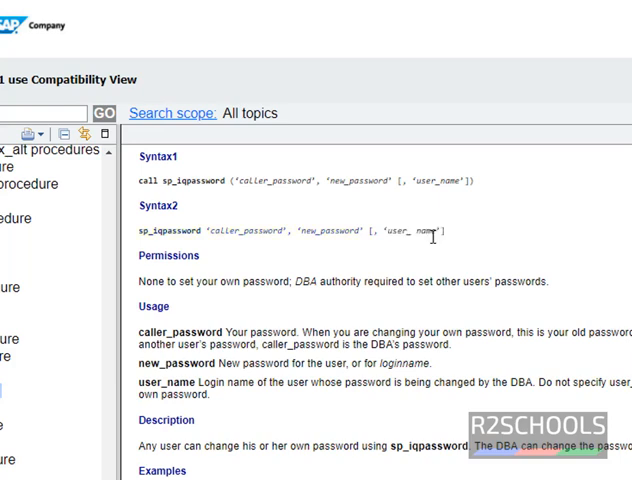
{"action": "double_click", "coordinate": [412, 232]}
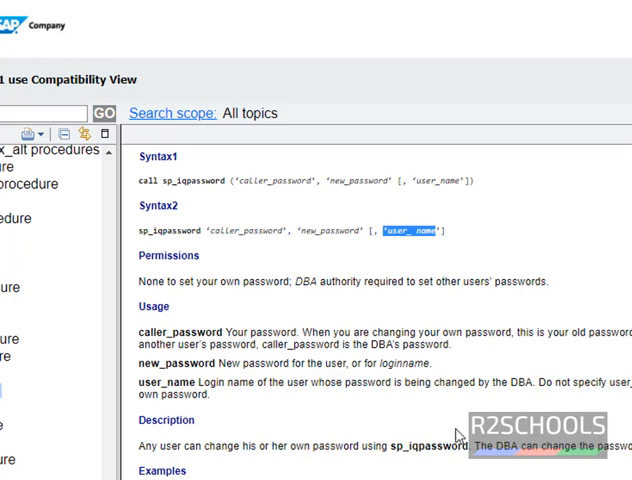
{"action": "scroll", "scroll_direction": "down", "scroll_amount": 3}
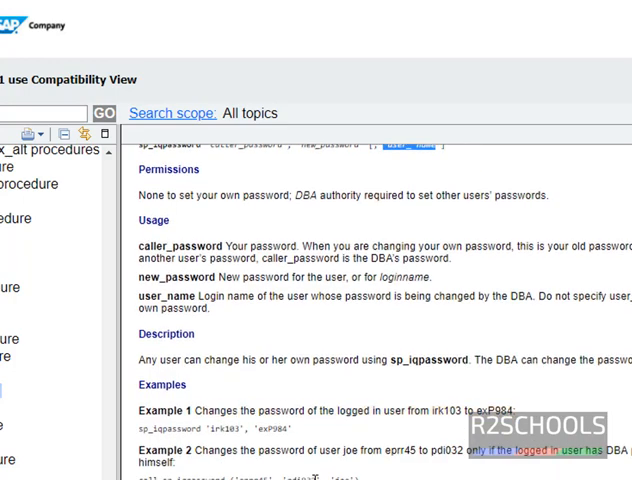
{"action": "scroll", "scroll_direction": "up", "scroll_amount": 3}
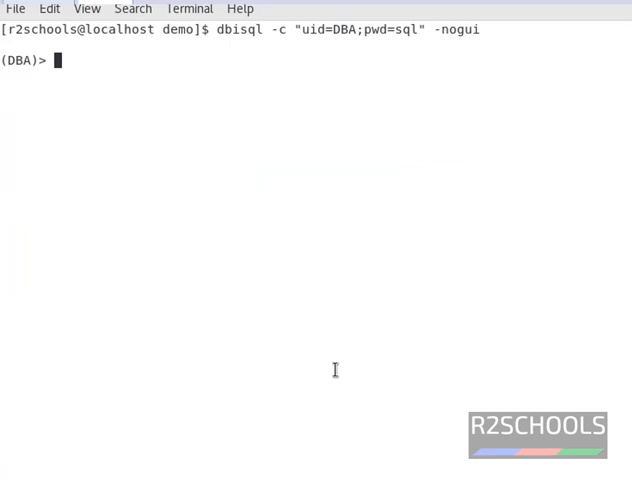
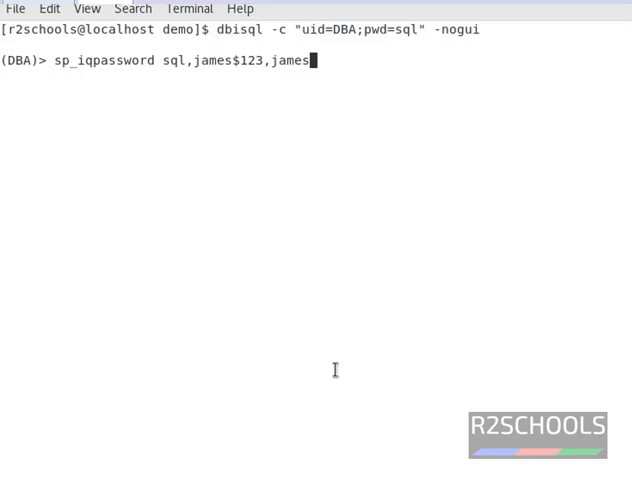
{"action": "key", "text": "Return"}
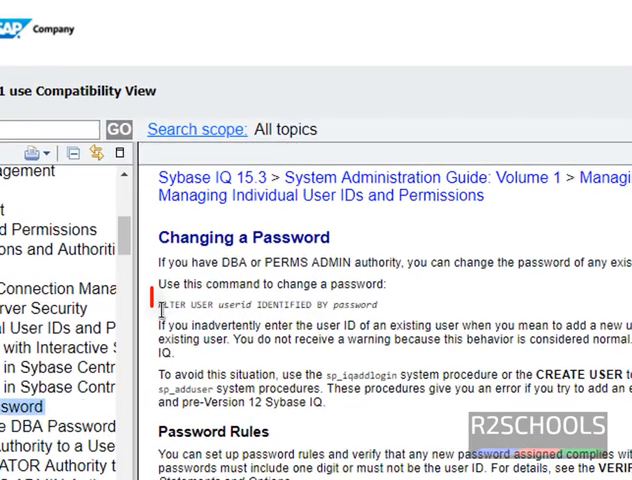
Bring up the Changing a Password guide page with the ALTER USER ... IDENTIFIED BY syntax.
{"action": "double_click", "coordinate": [180, 304]}
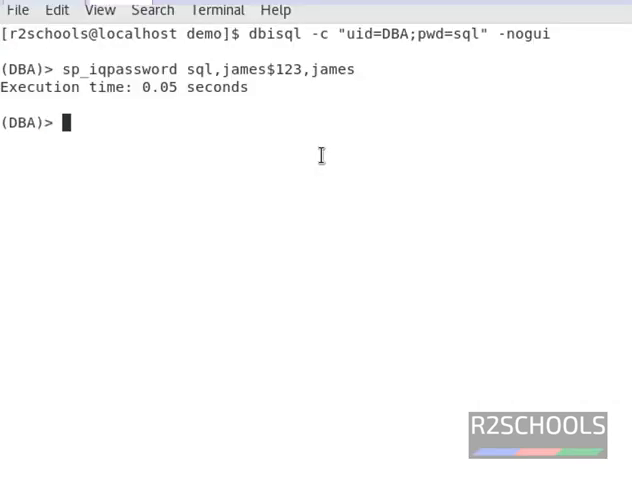
{"action": "type", "text": "ALTER"}
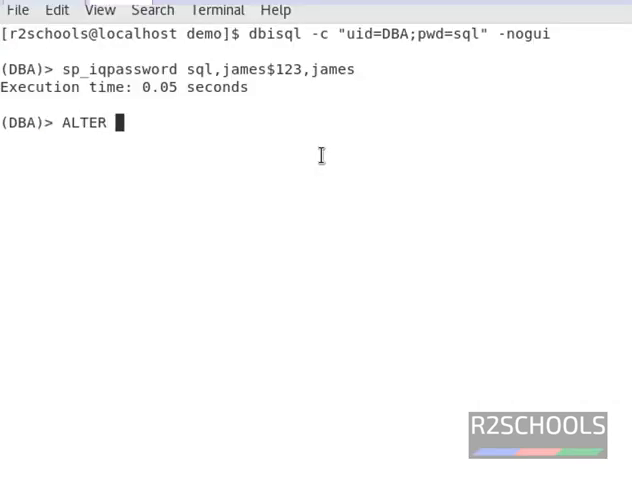
{"action": "type", "text": "USER"}
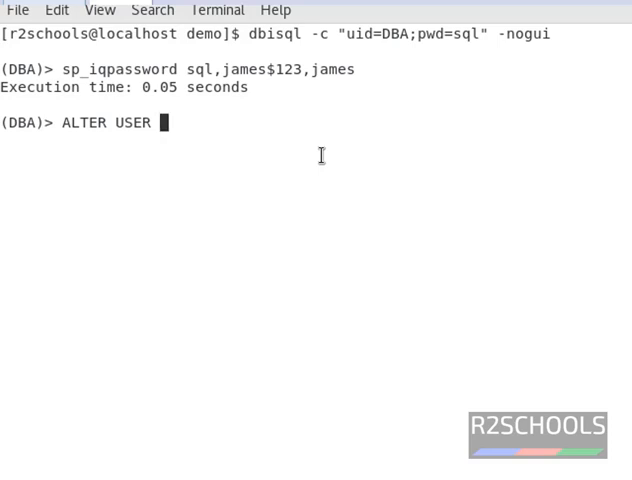
{"action": "type", "text": "david"}
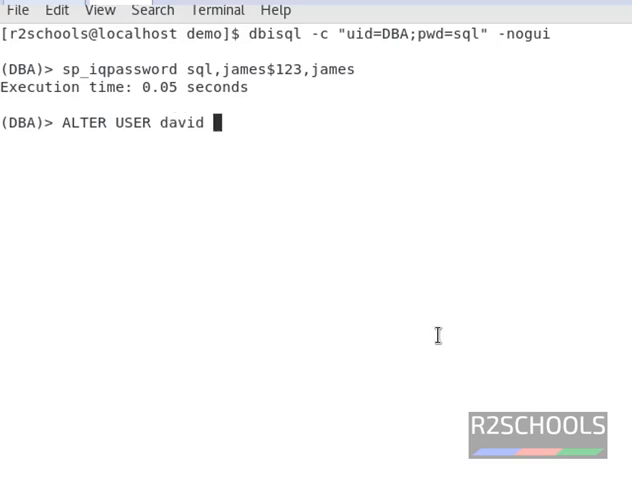
{"action": "type", "text": "IDENTIFIED by"}
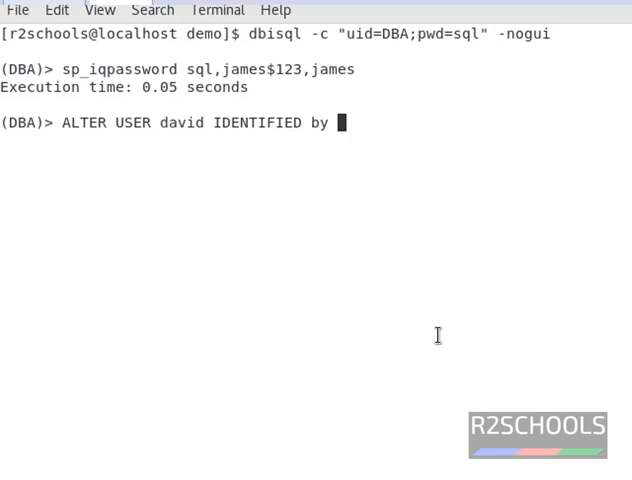
{"action": "mouse_move", "coordinate": [222, 272]}
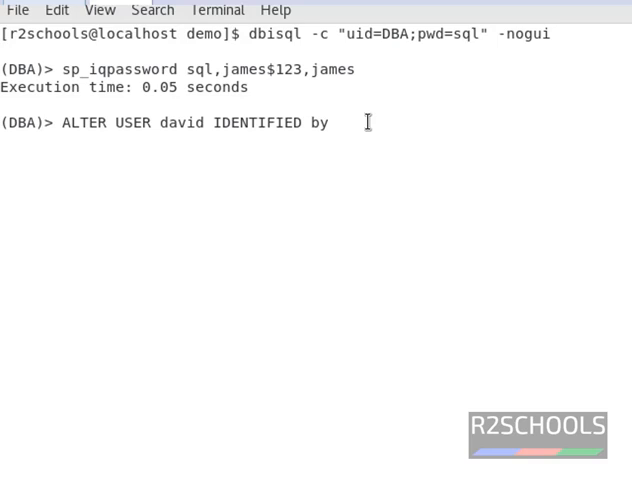
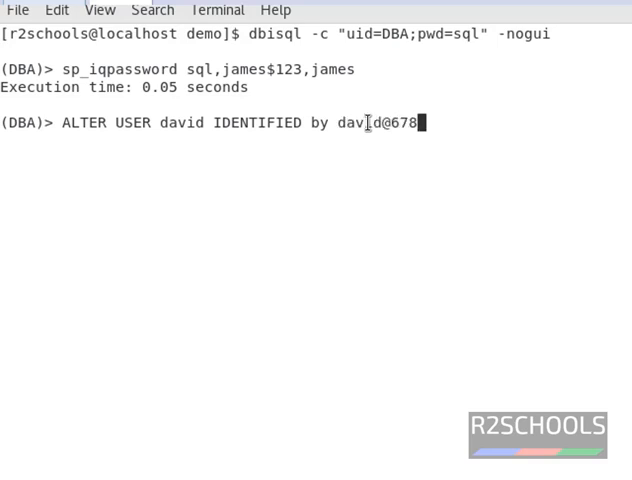
{"action": "key", "text": "Return"}
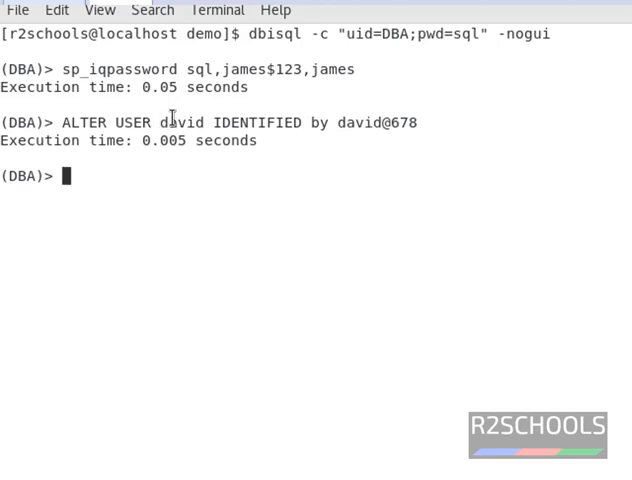
{"action": "double_click", "coordinate": [176, 122]}
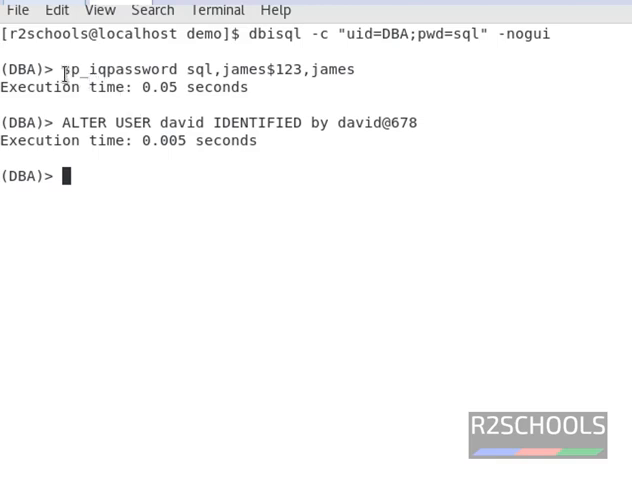
{"action": "double_click", "coordinate": [106, 68]}
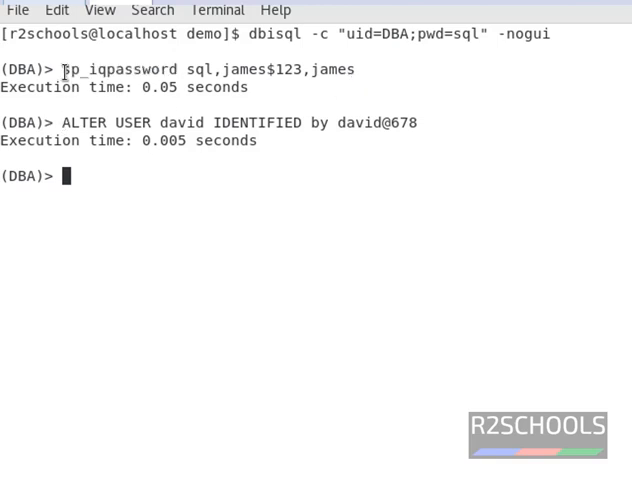
{"action": "double_click", "coordinate": [90, 122]}
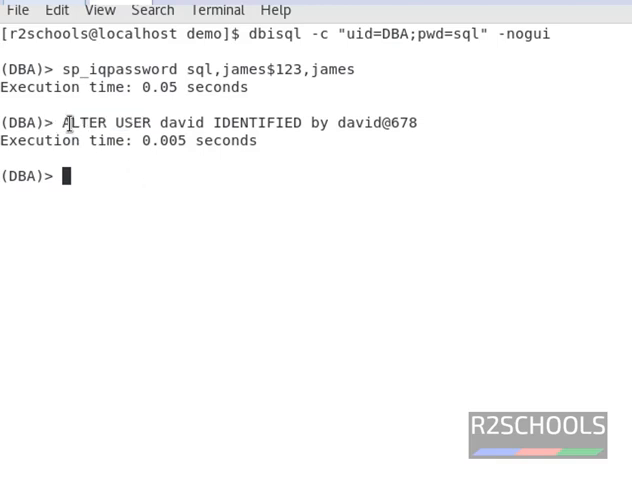
{"action": "double_click", "coordinate": [90, 122]}
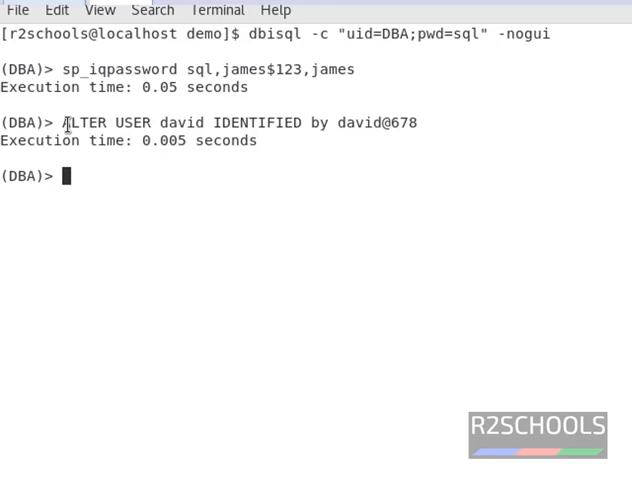
{"action": "double_click", "coordinate": [182, 122]}
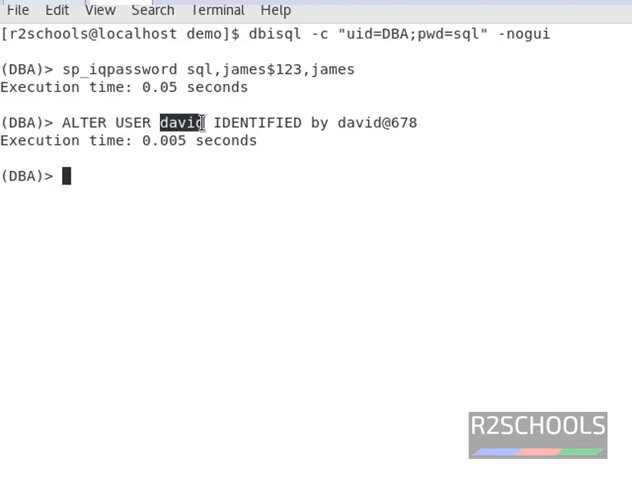